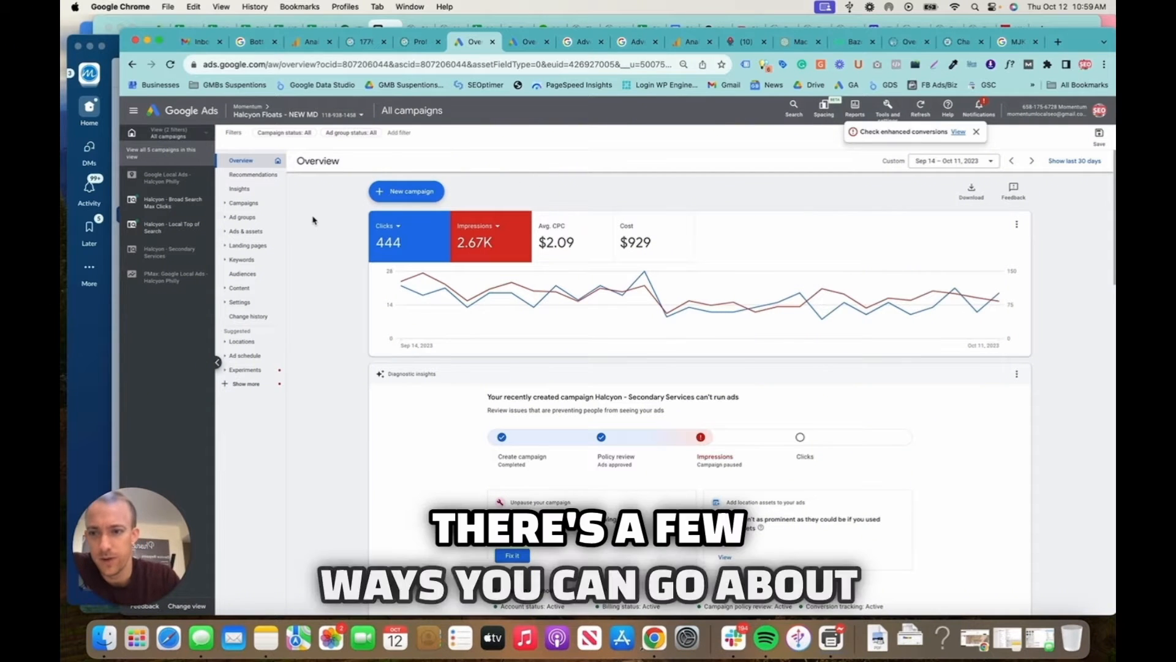
- Show the account's assets filtered to location assets, then head to Tools and settings
{"action": "left_click", "coordinate": [234, 245]}
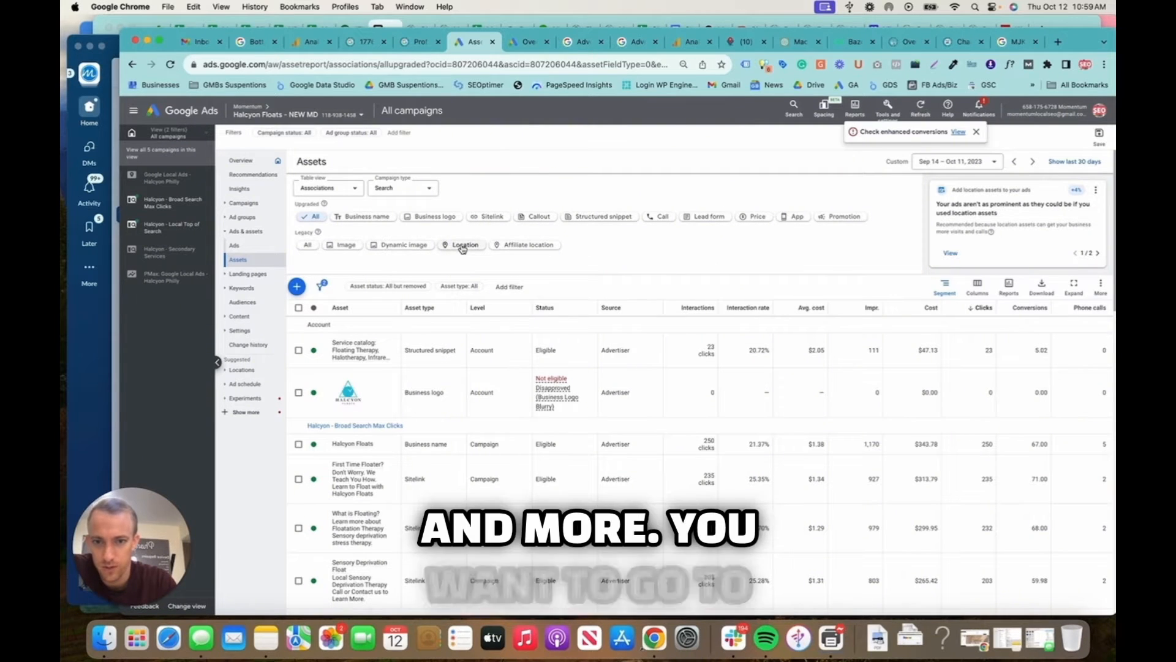
{"action": "left_click", "coordinate": [464, 244]}
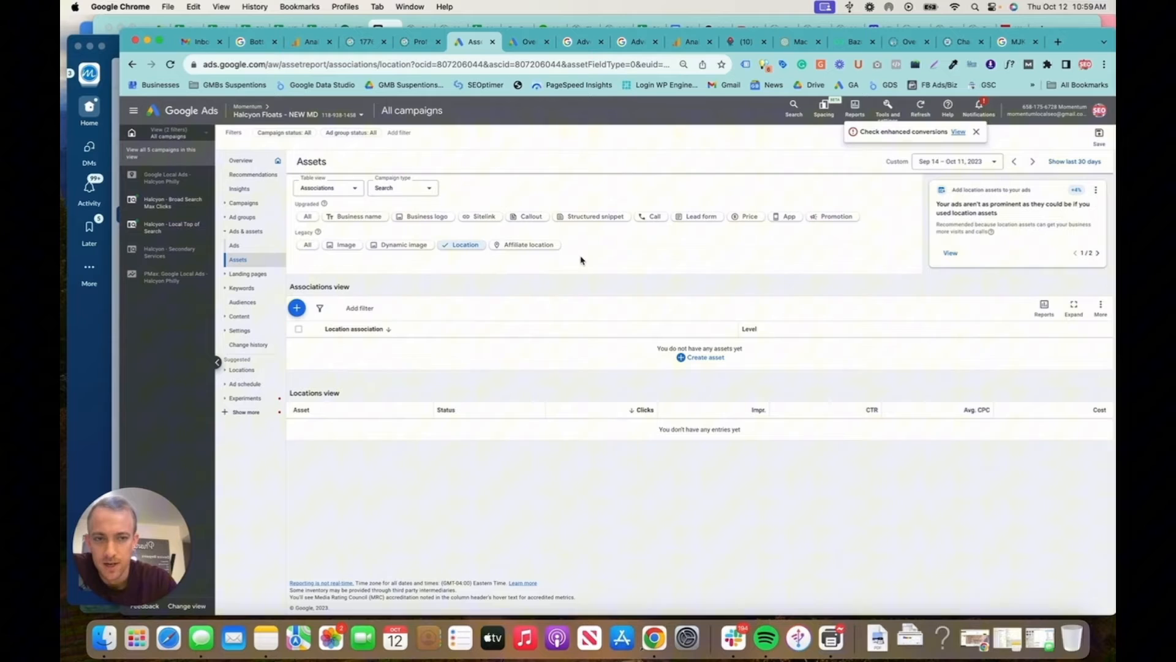
{"action": "left_click", "coordinate": [887, 109]}
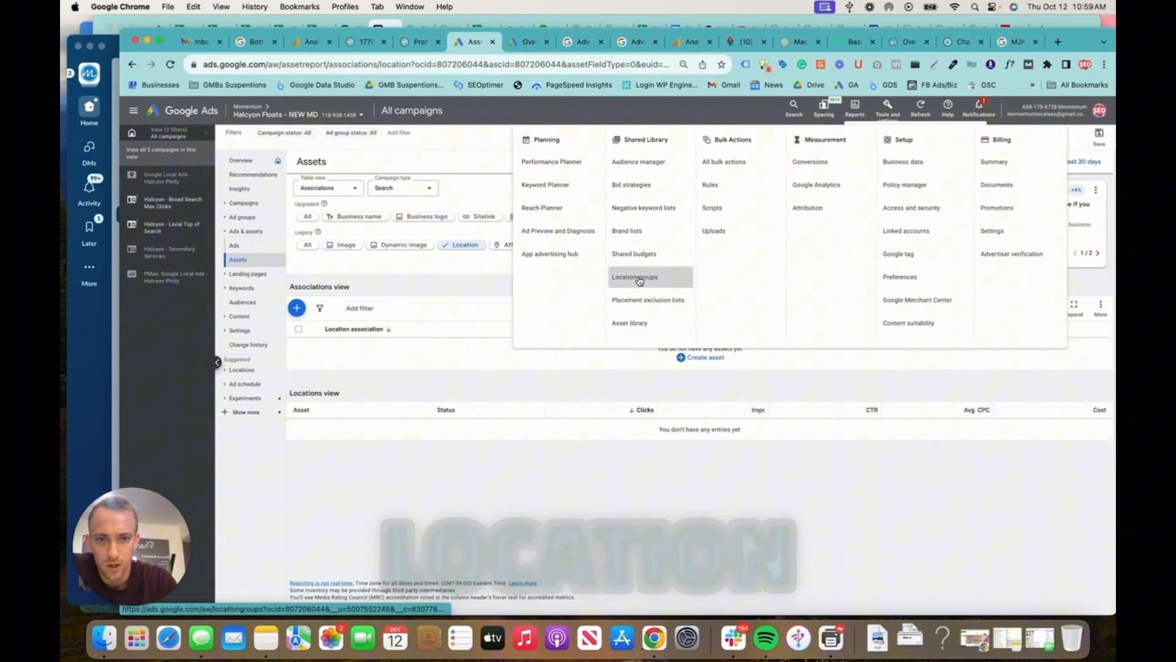
- Visit the empty Location groups page, then check the available Business data feed types
{"action": "left_click", "coordinate": [634, 277]}
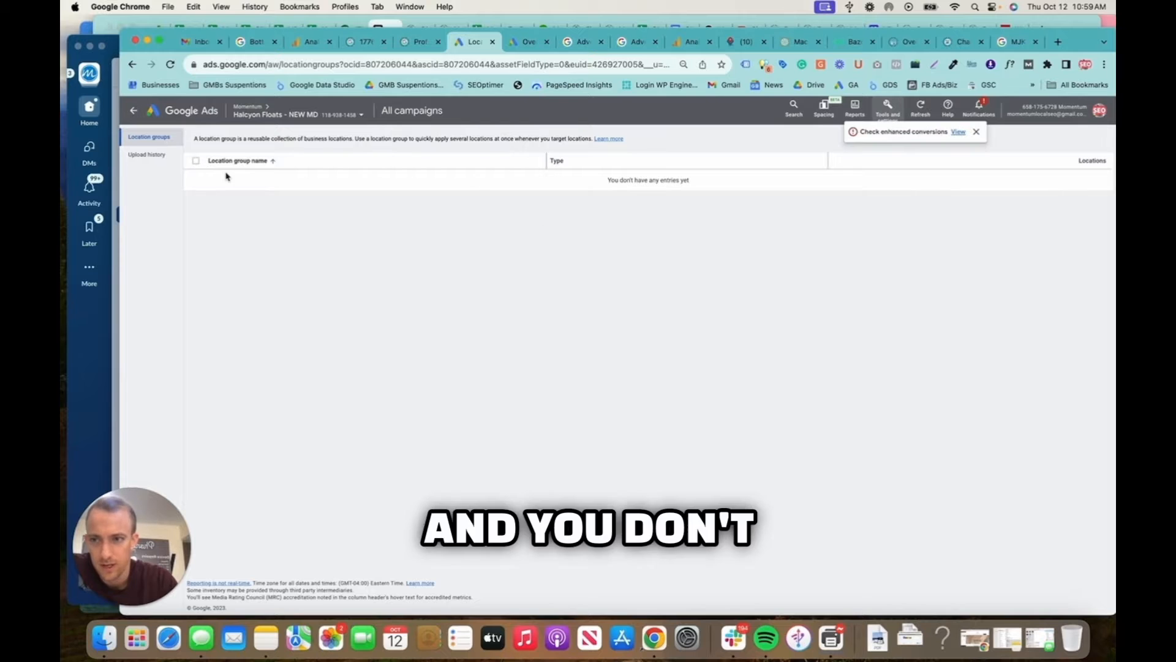
{"action": "left_click", "coordinate": [888, 109]}
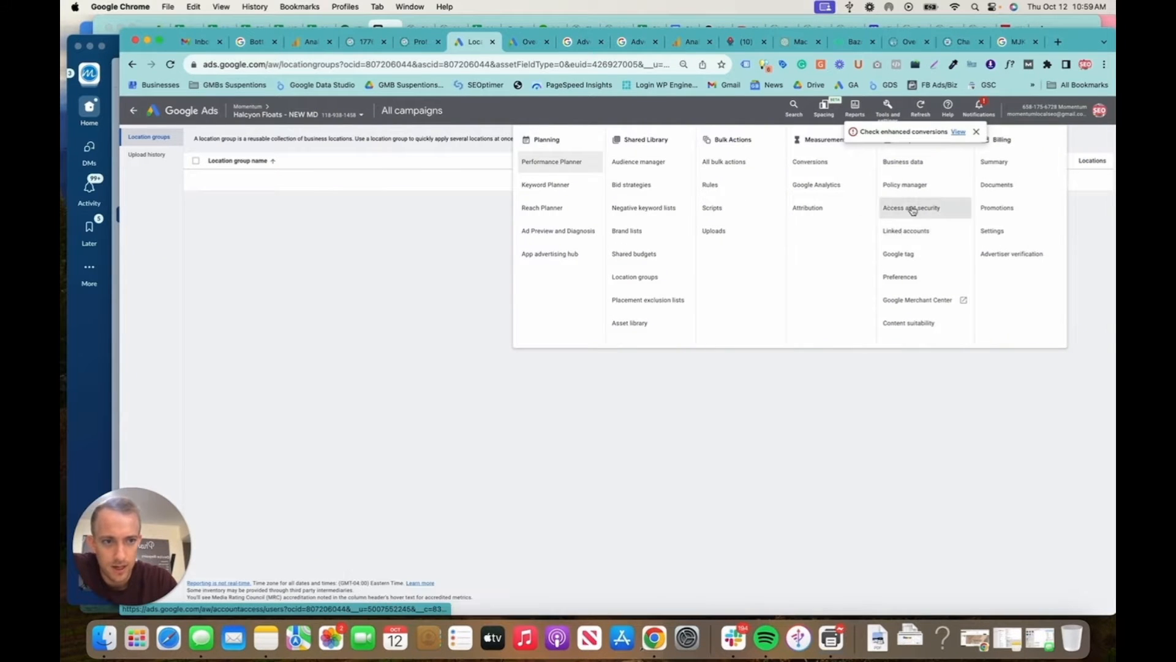
{"action": "left_click", "coordinate": [902, 161]}
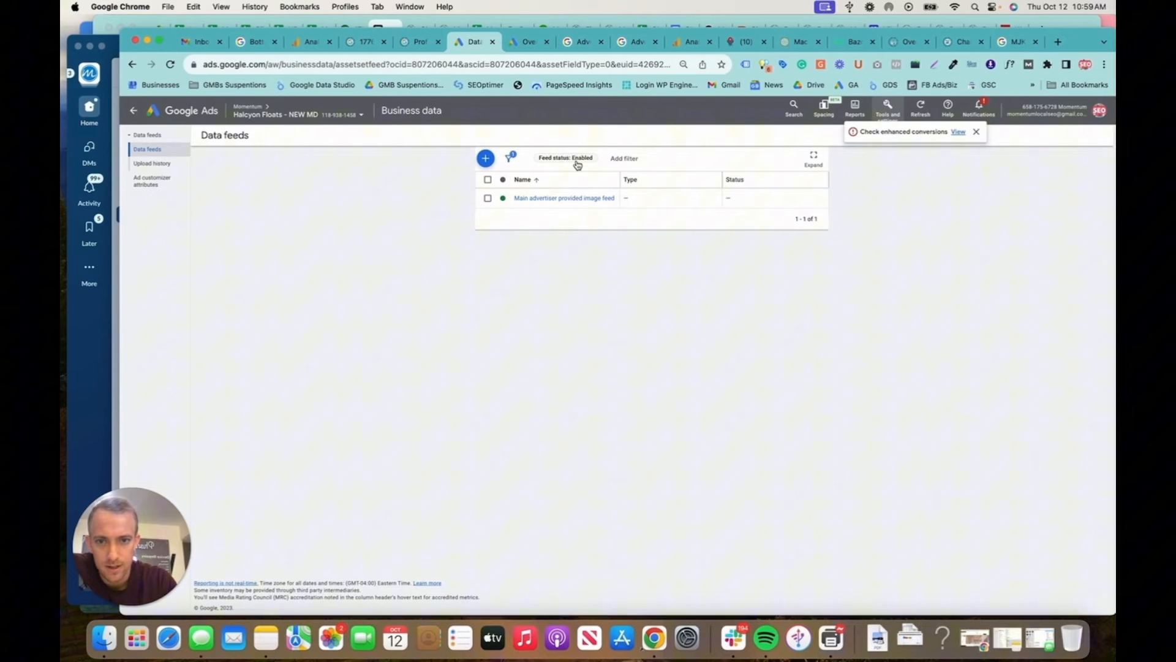
{"action": "left_click", "coordinate": [485, 158]}
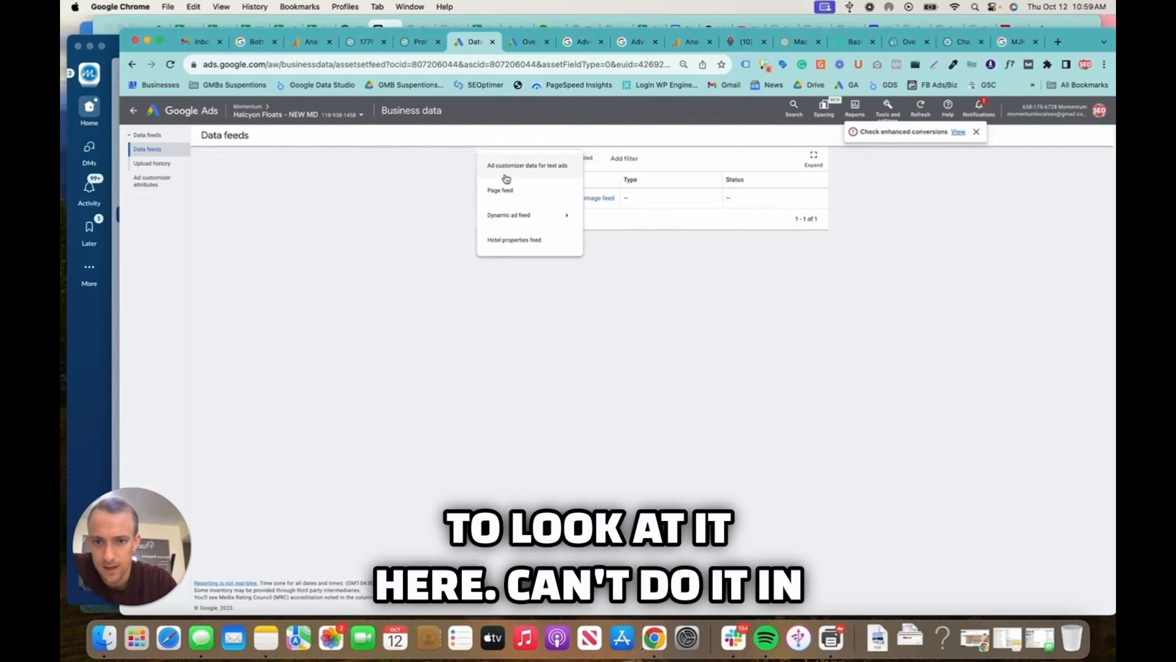
{"action": "mouse_move", "coordinate": [508, 215]}
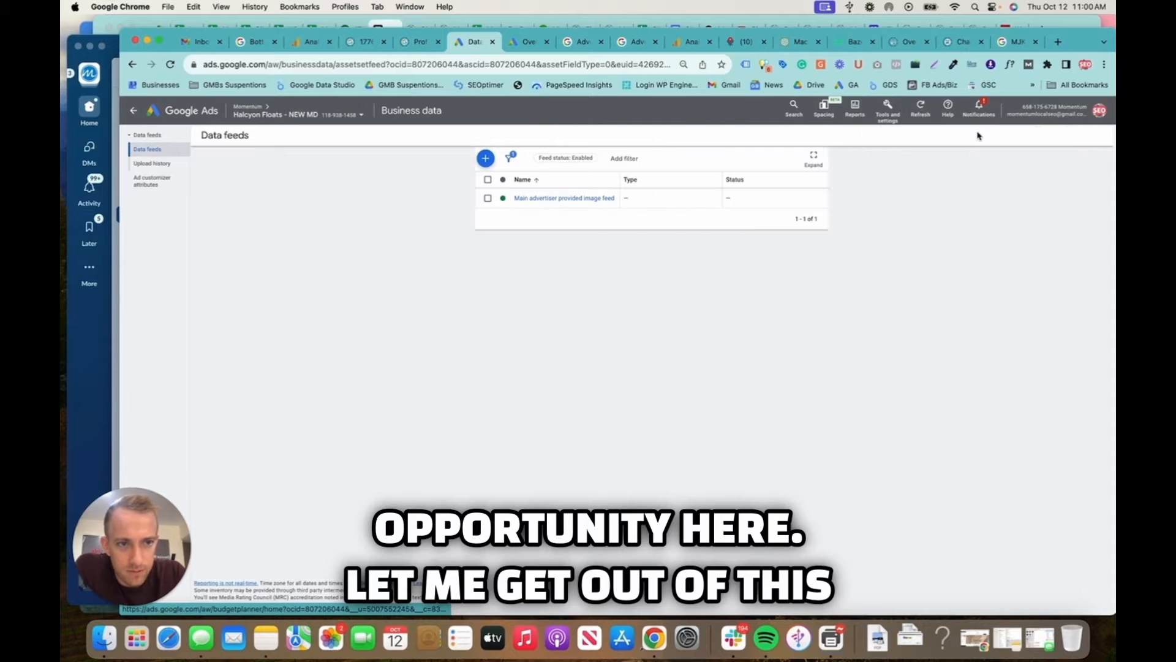
- Return to Location groups and start choosing locations for the account
{"action": "left_click", "coordinate": [888, 109]}
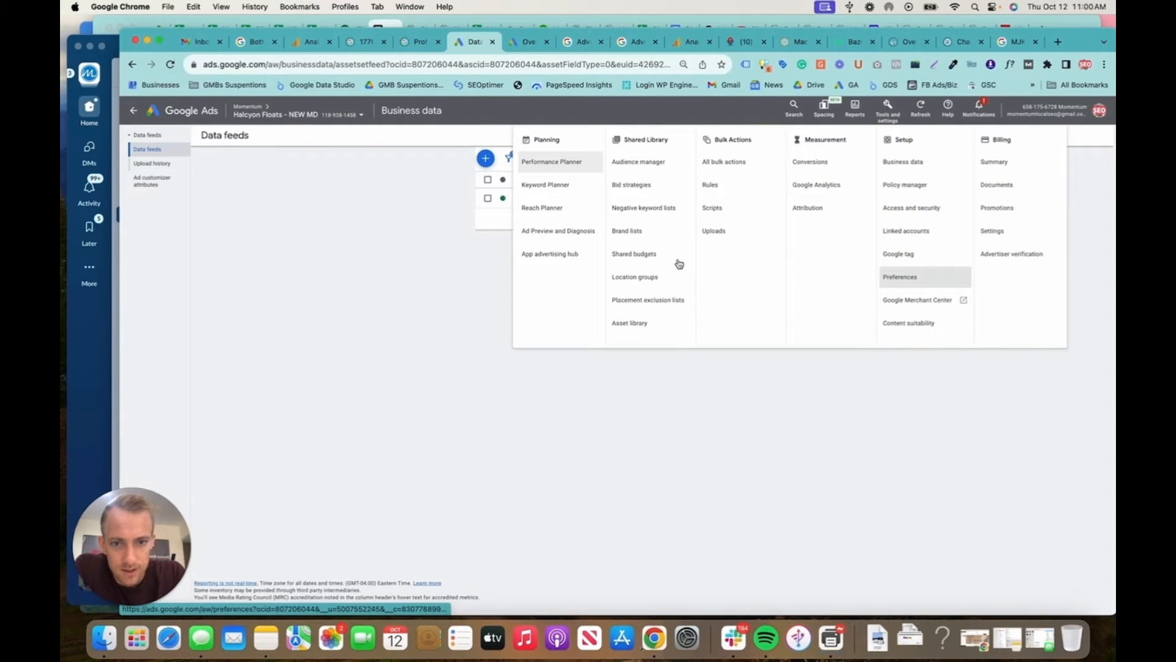
{"action": "mouse_move", "coordinate": [635, 280]}
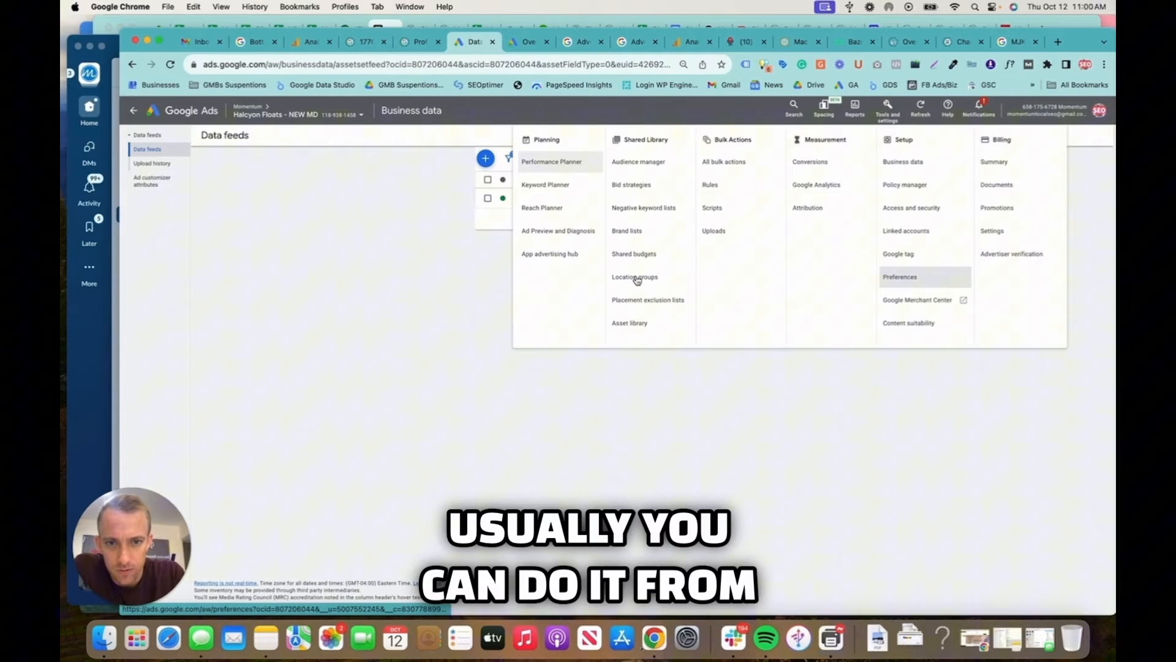
{"action": "mouse_move", "coordinate": [635, 276]}
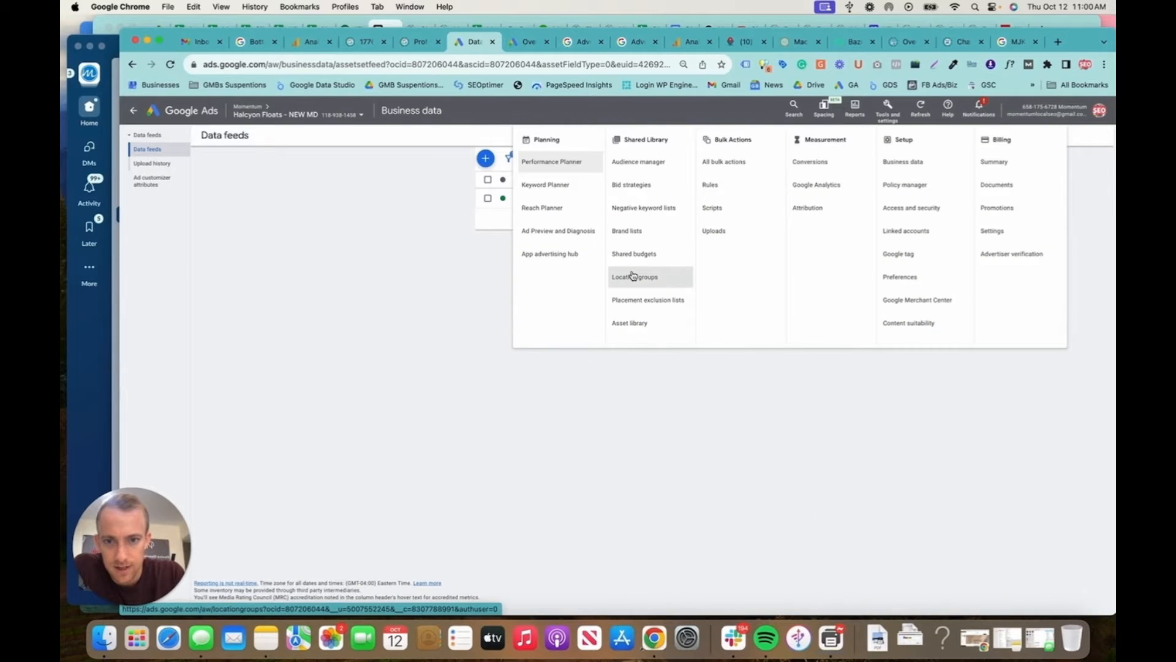
{"action": "left_click", "coordinate": [634, 276]}
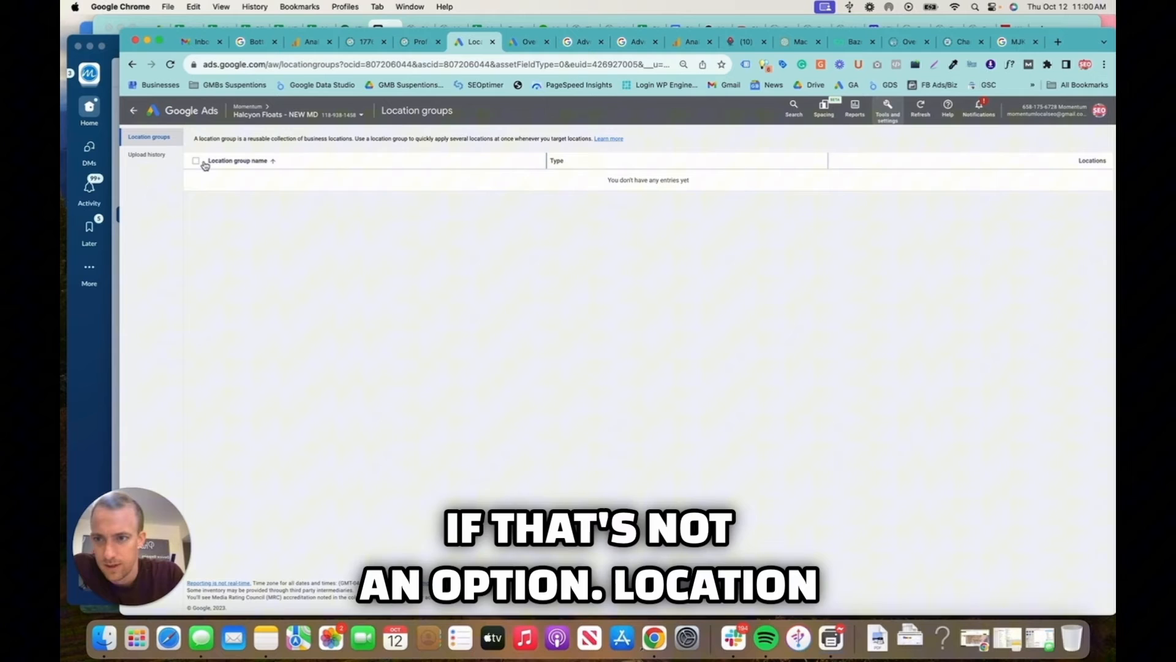
{"action": "left_click", "coordinate": [147, 155]}
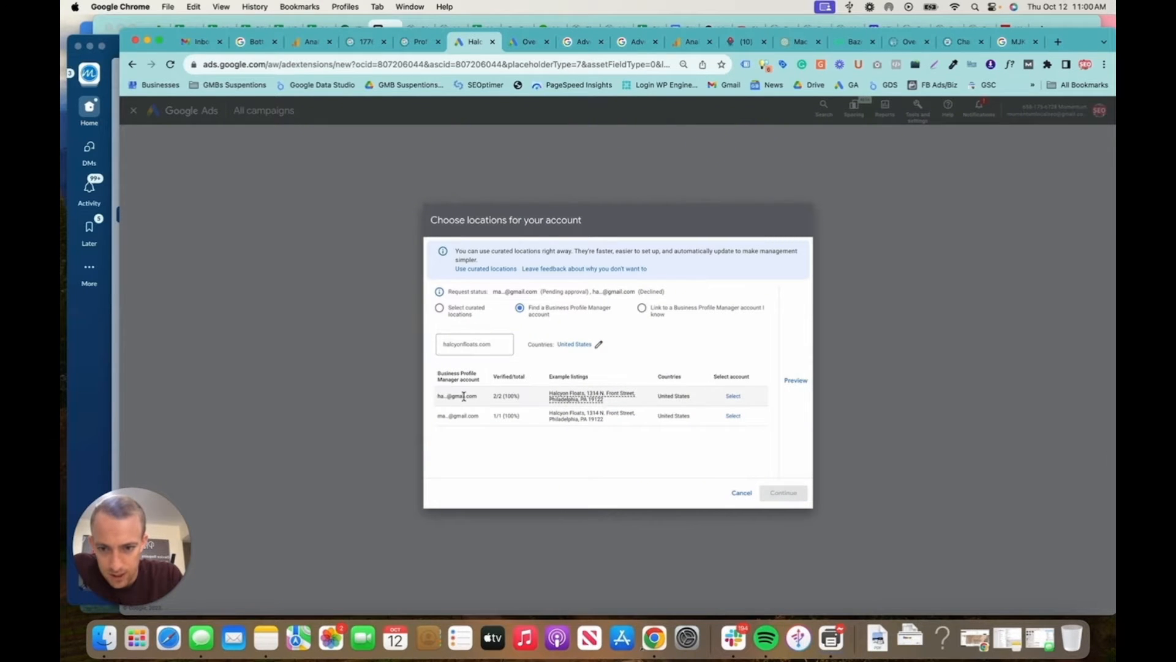
- Request location access from the Business Profile Manager account with 2/2 verified listings
{"action": "left_click", "coordinate": [732, 395]}
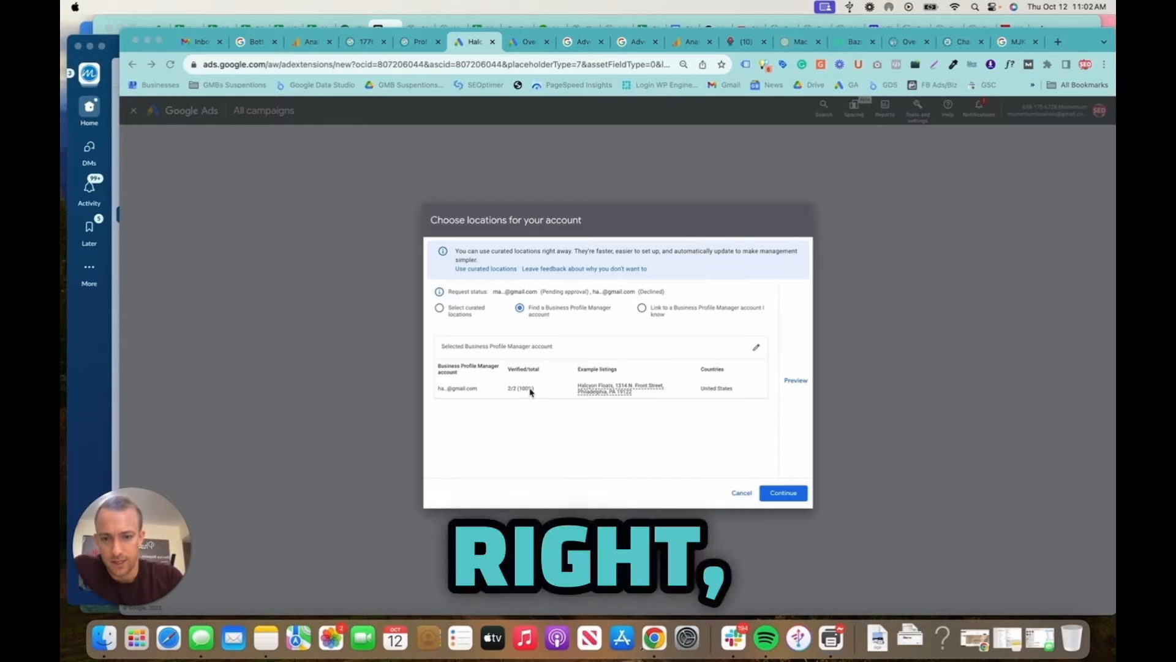
{"action": "left_click", "coordinate": [457, 387]}
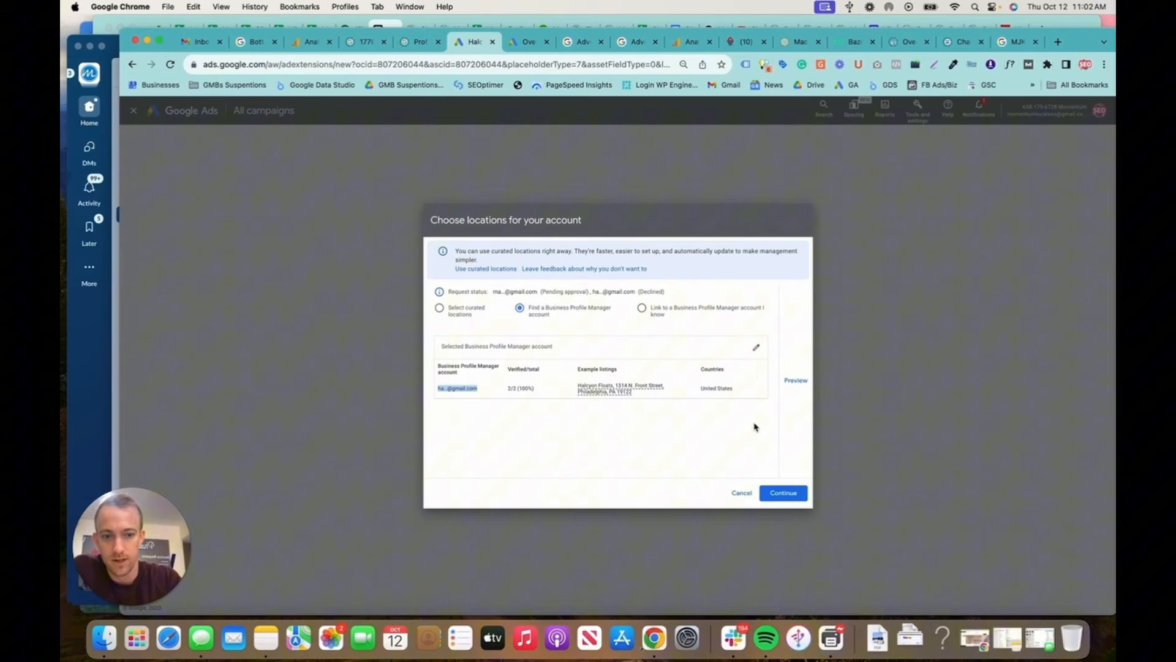
{"action": "left_click", "coordinate": [782, 492]}
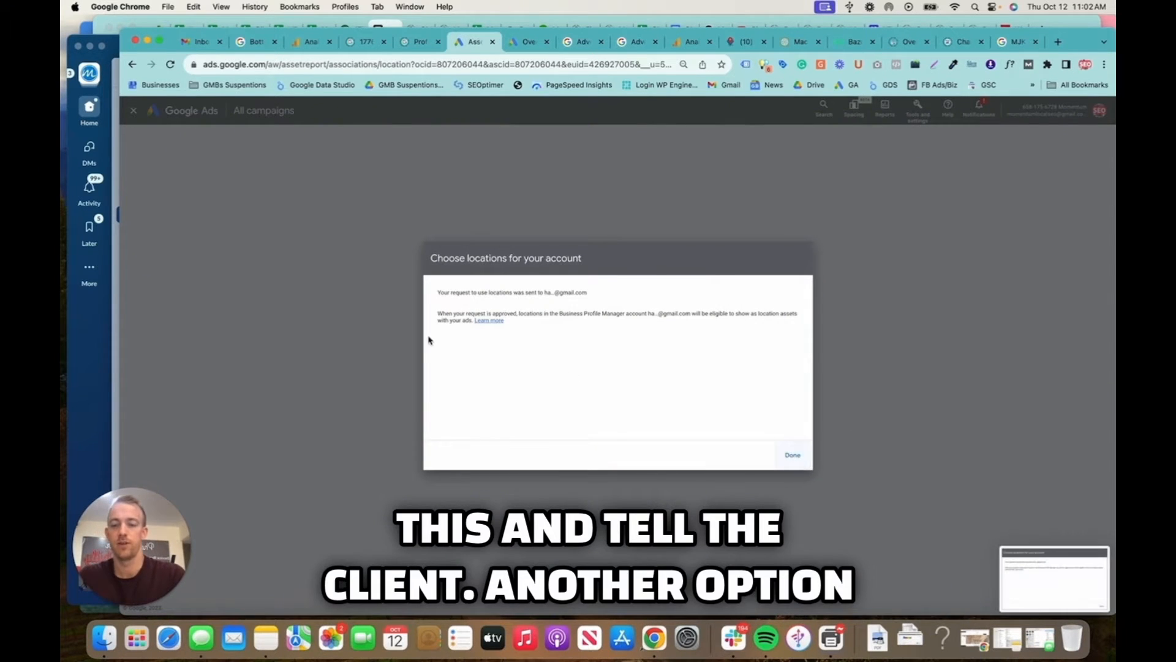
{"action": "left_click", "coordinate": [792, 454]}
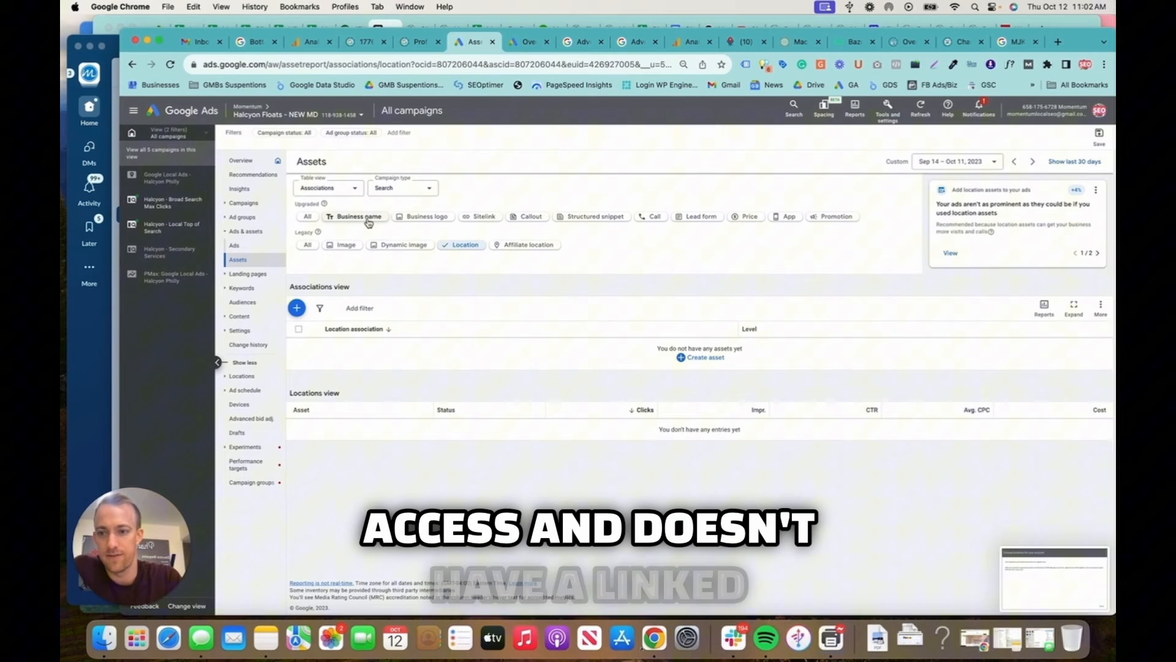
- Switch to the Hoffman Design Group client account
{"action": "left_click", "coordinate": [297, 114]}
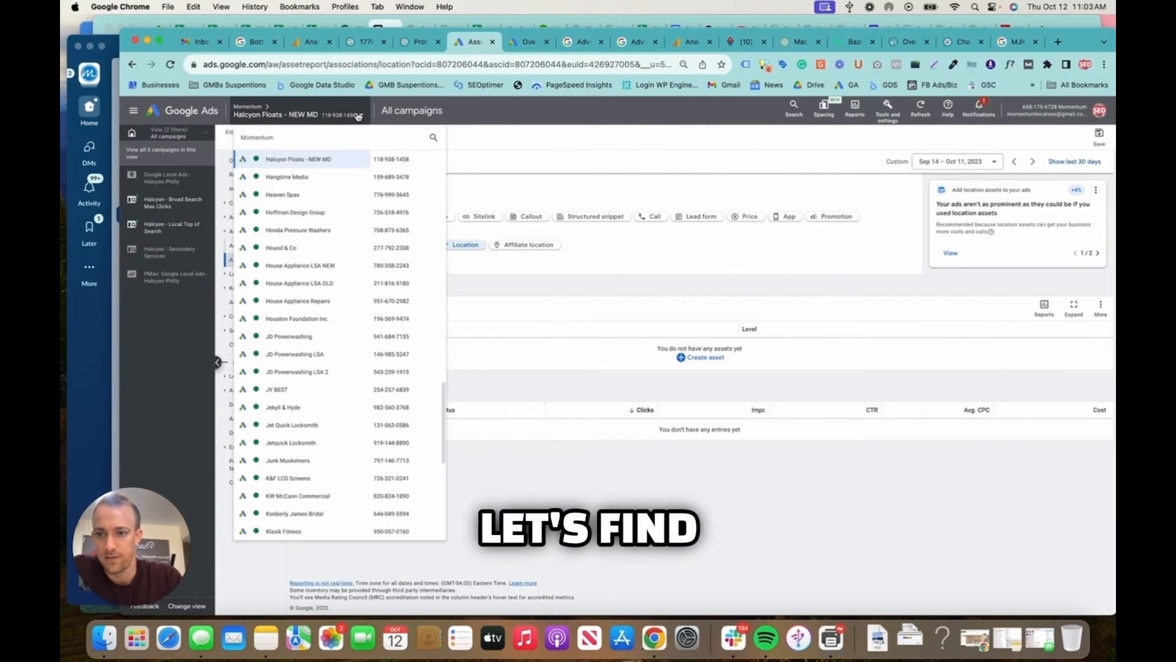
{"action": "left_click", "coordinate": [295, 211]}
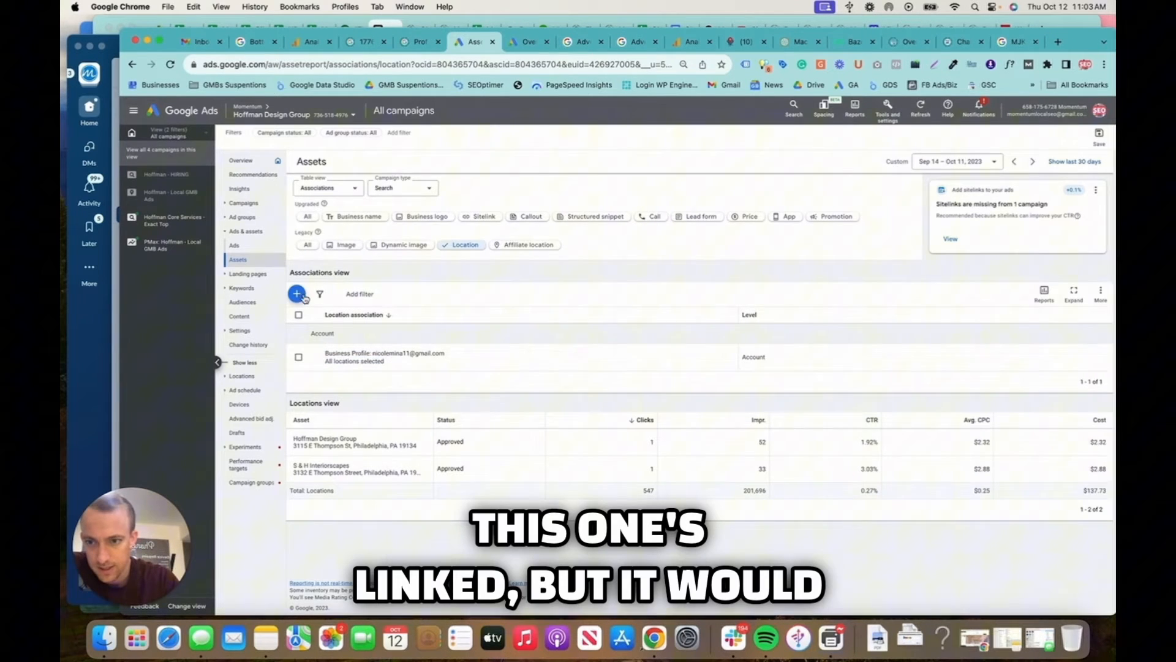
- Begin a new location extension using Location groups as source and start a new location group
{"action": "left_click", "coordinate": [297, 293]}
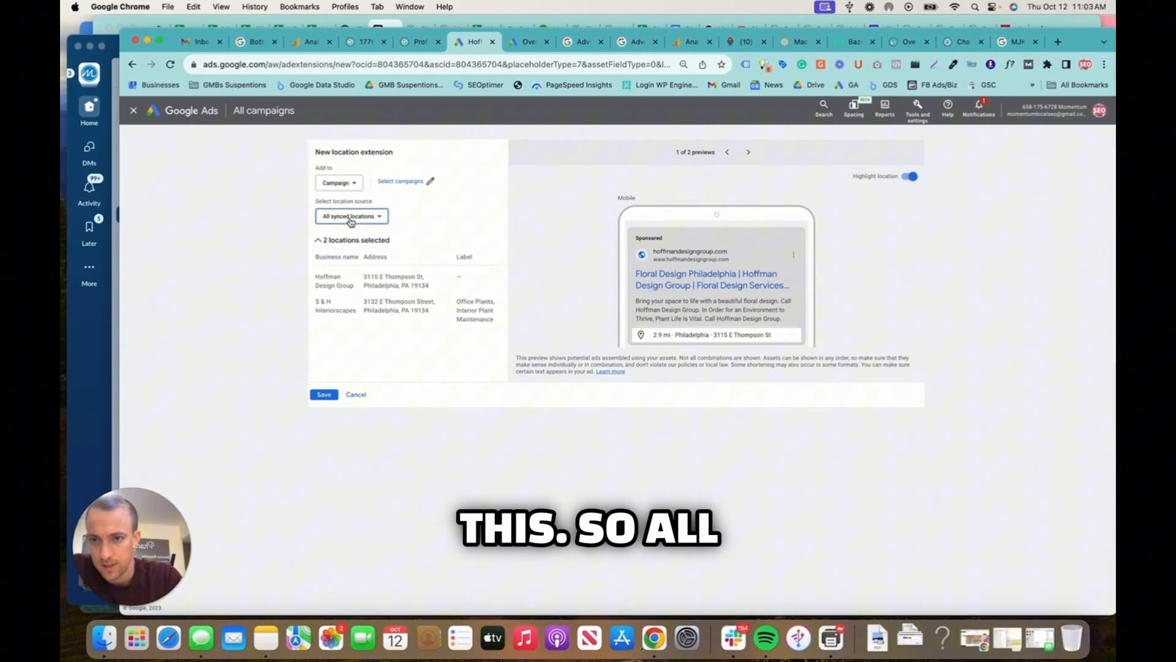
{"action": "left_click", "coordinate": [348, 216]}
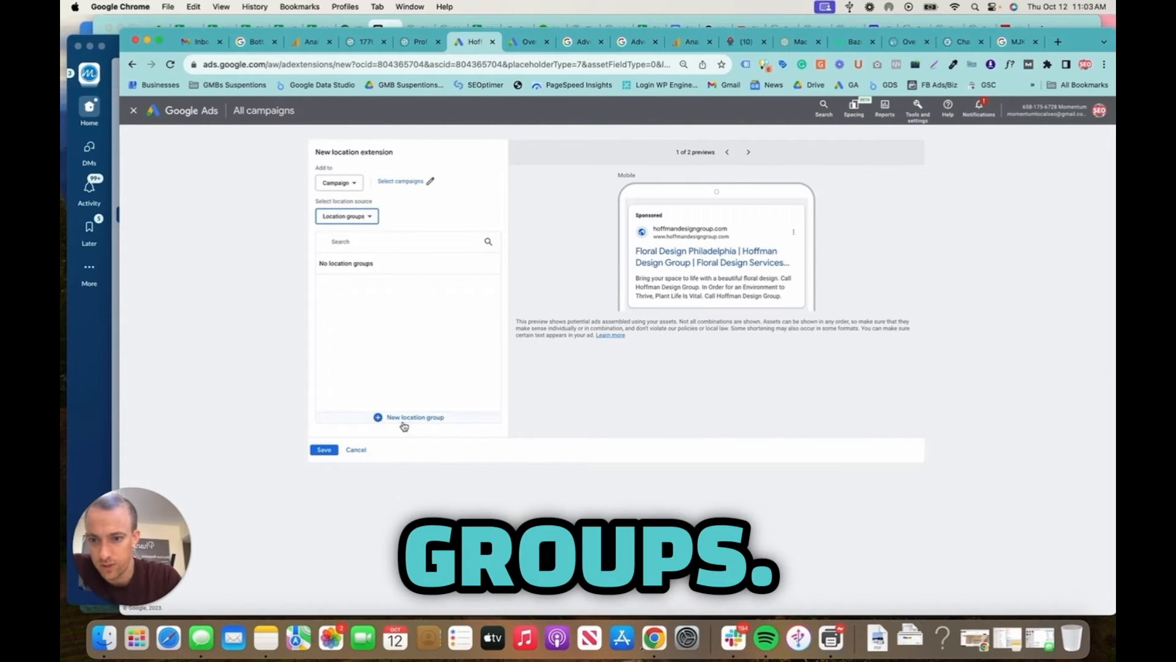
{"action": "left_click", "coordinate": [415, 417]}
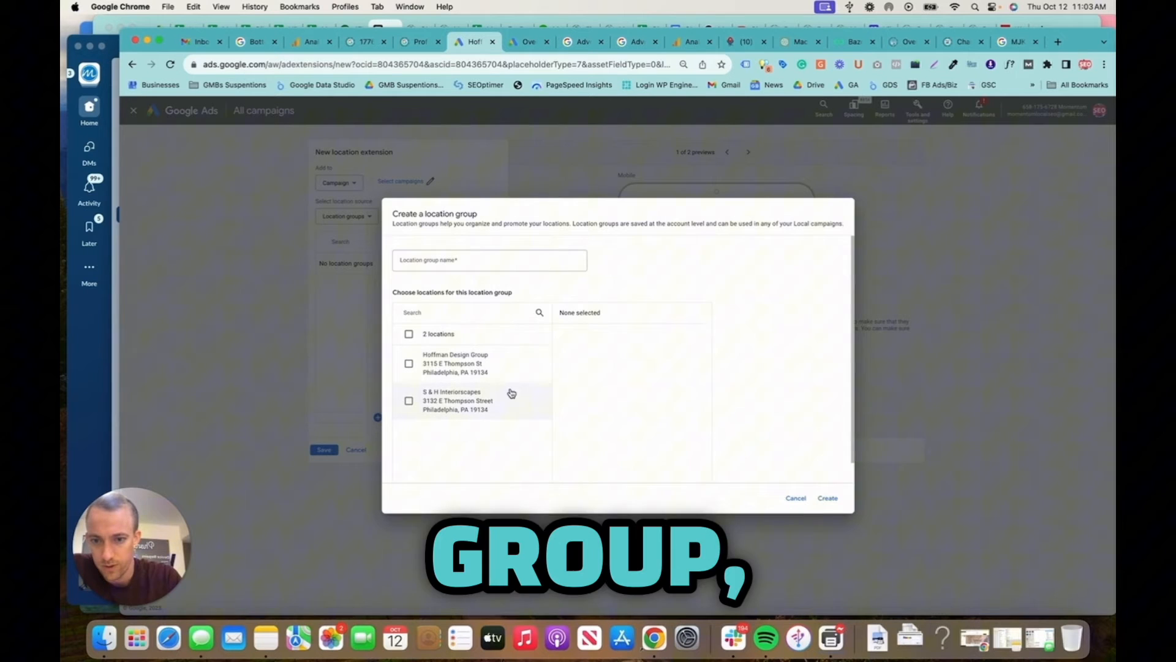
{"action": "left_click", "coordinate": [795, 498]}
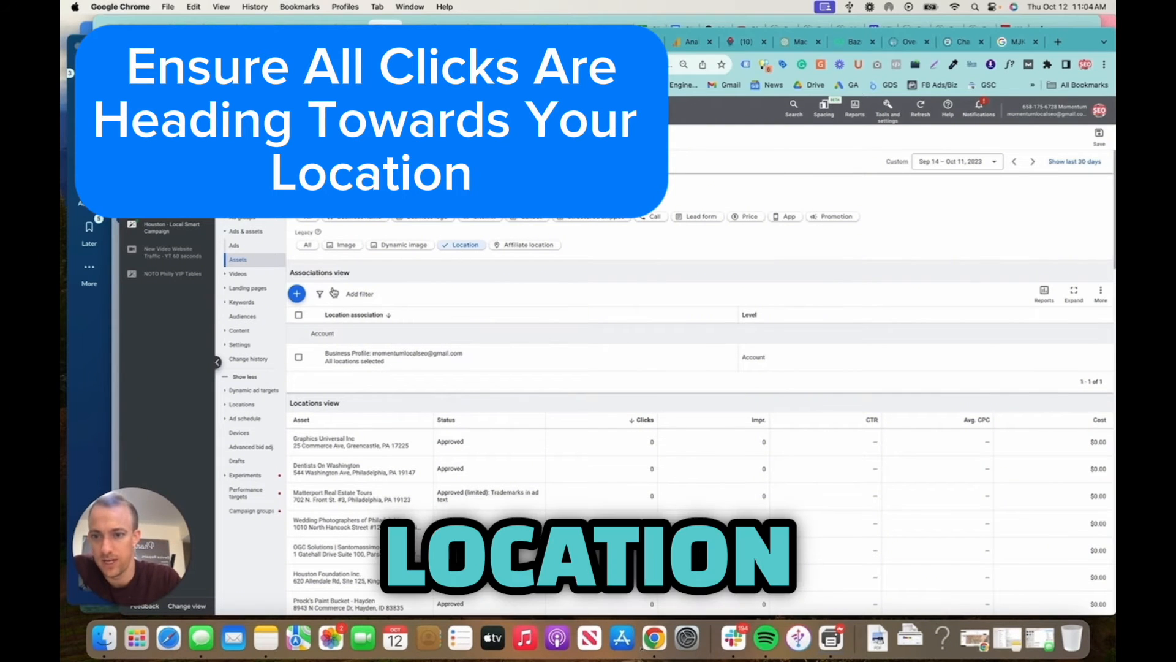
- Start a fresh empty Chrome tab next to the Google Ads tabs
{"action": "left_click", "coordinate": [1058, 42]}
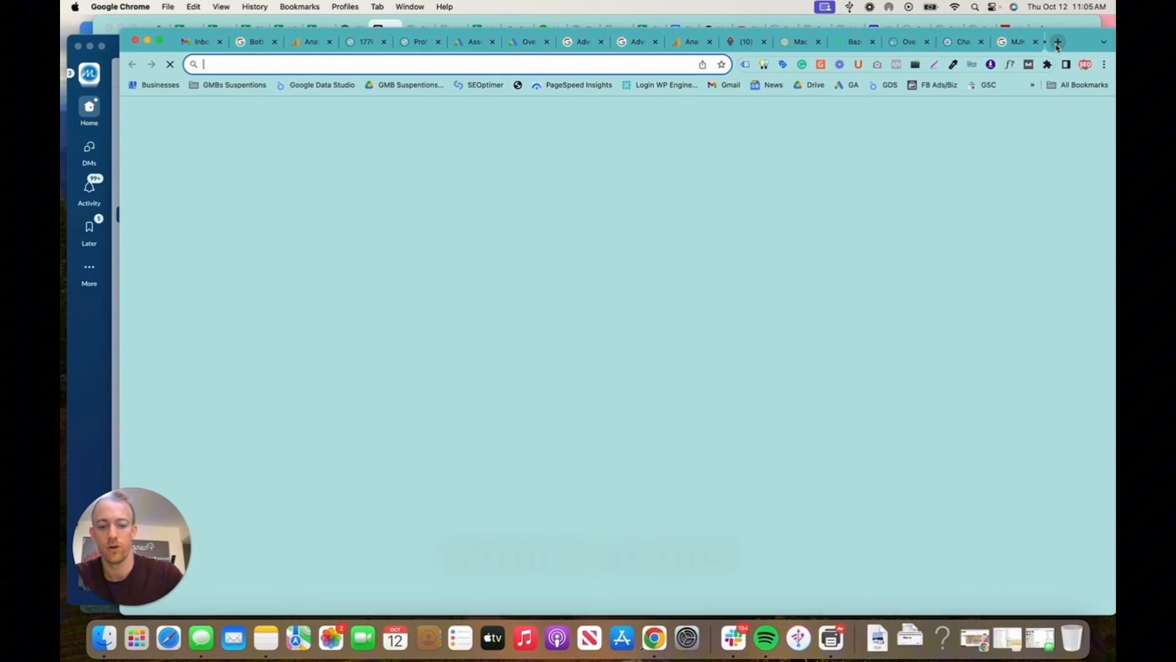
- Search Google for 'google ads location extensions' images, then return to the Google Ads tab
{"action": "type", "text": "google ads location exntesions"}
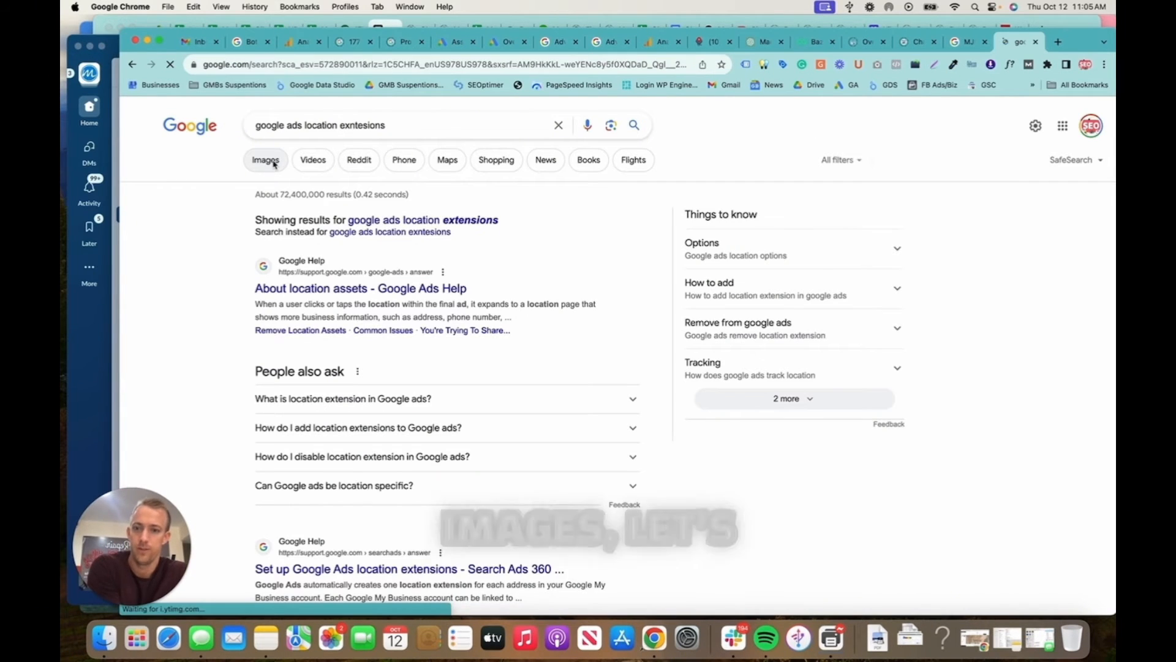
{"action": "left_click", "coordinate": [265, 160]}
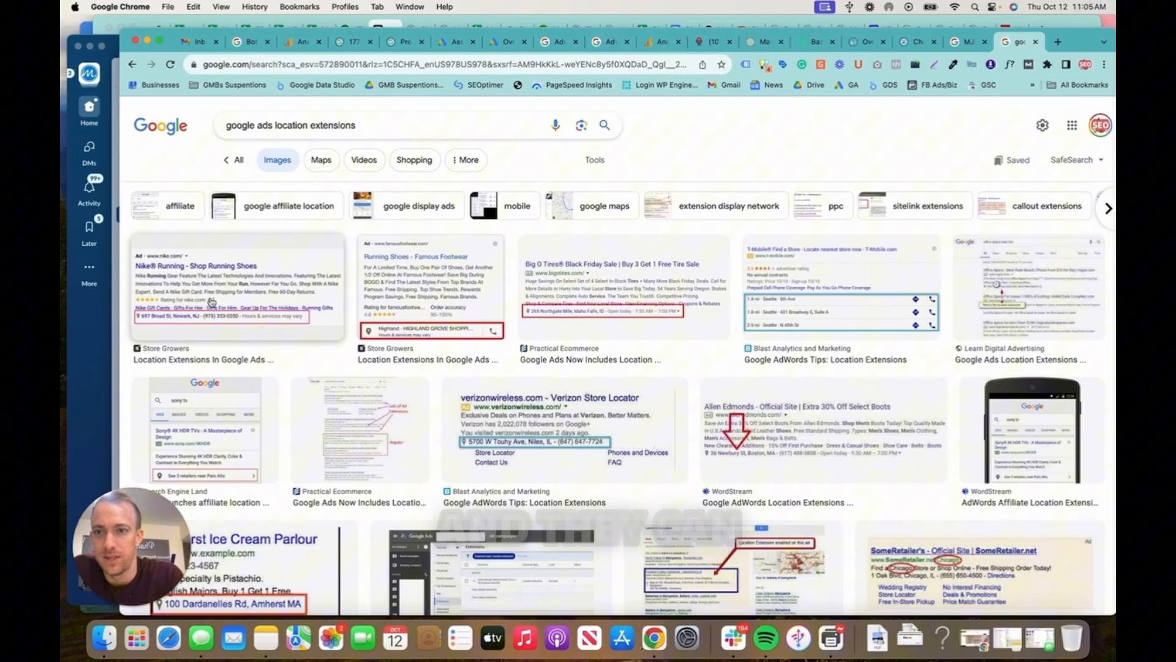
{"action": "left_click", "coordinate": [450, 41]}
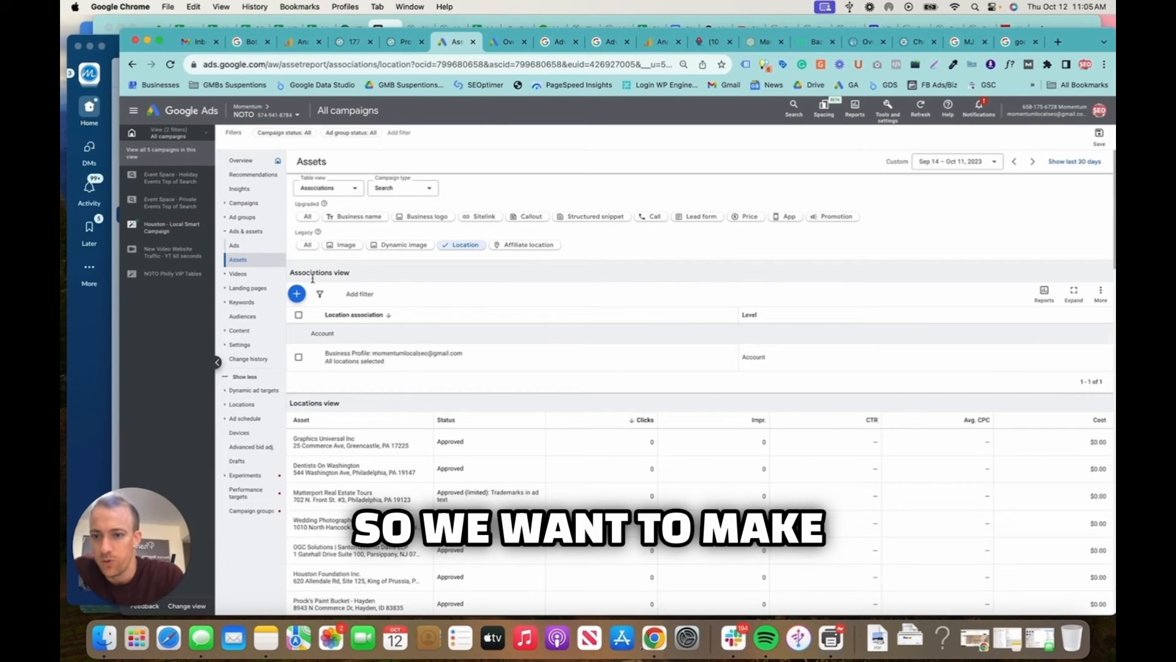
- Begin a new location extension targeting all three campaigns
{"action": "left_click", "coordinate": [296, 293]}
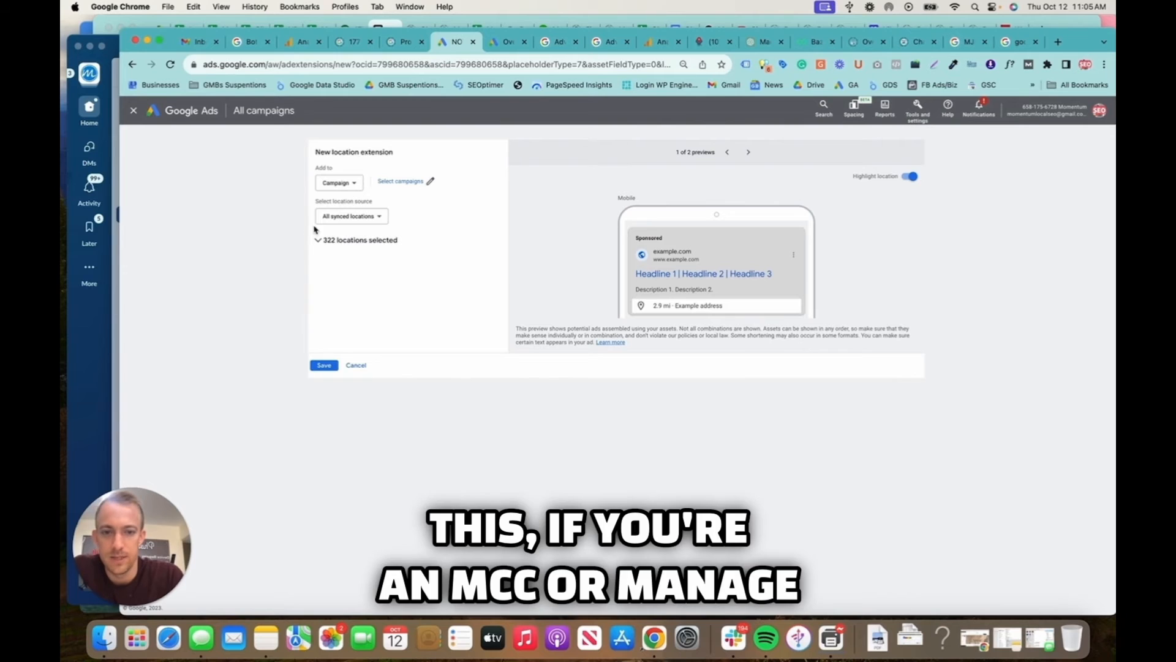
{"action": "left_click", "coordinate": [401, 180]}
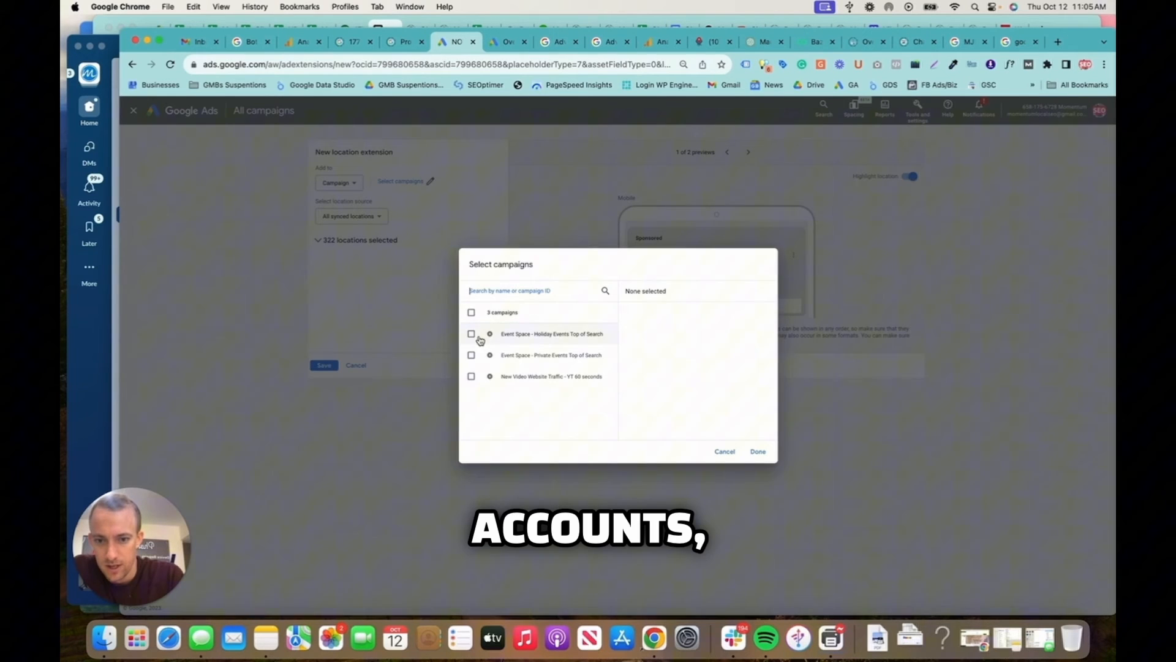
{"action": "left_click", "coordinate": [471, 312]}
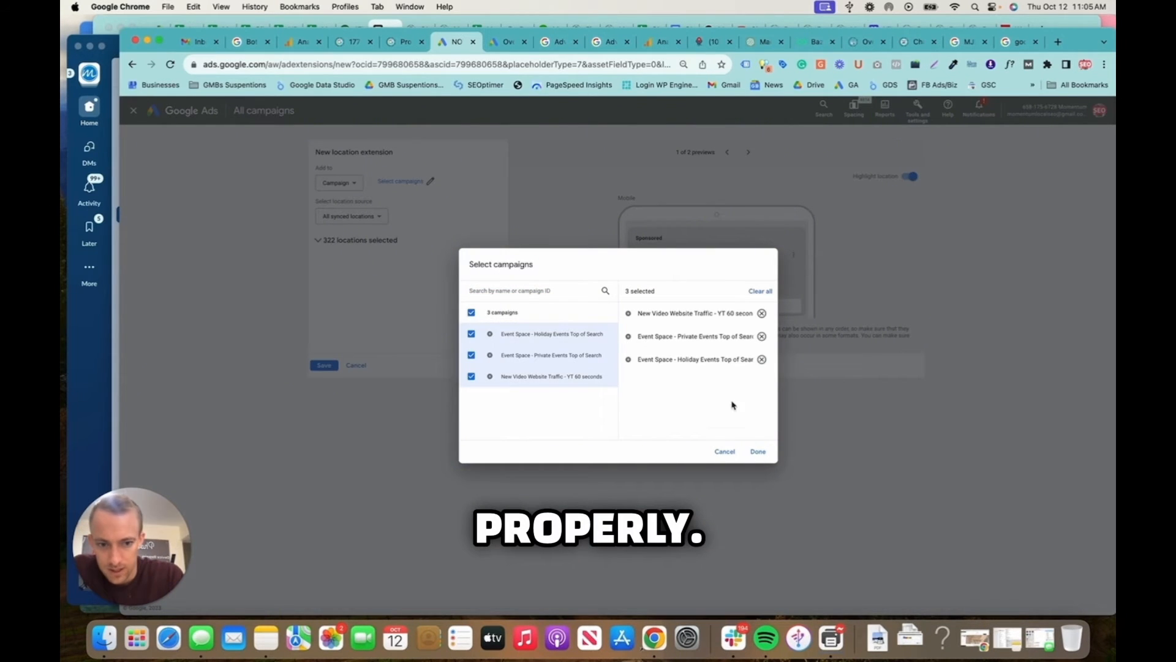
{"action": "left_click", "coordinate": [757, 450]}
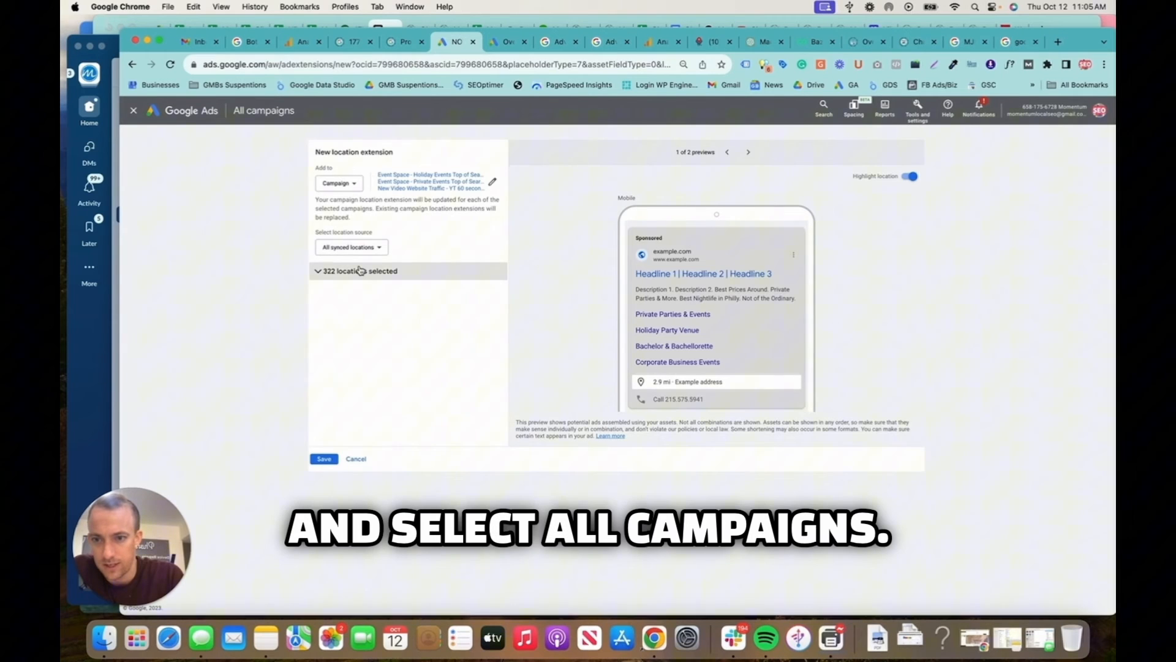
- Preview the 322 synced locations and reconsider the location source
{"action": "left_click", "coordinate": [360, 271]}
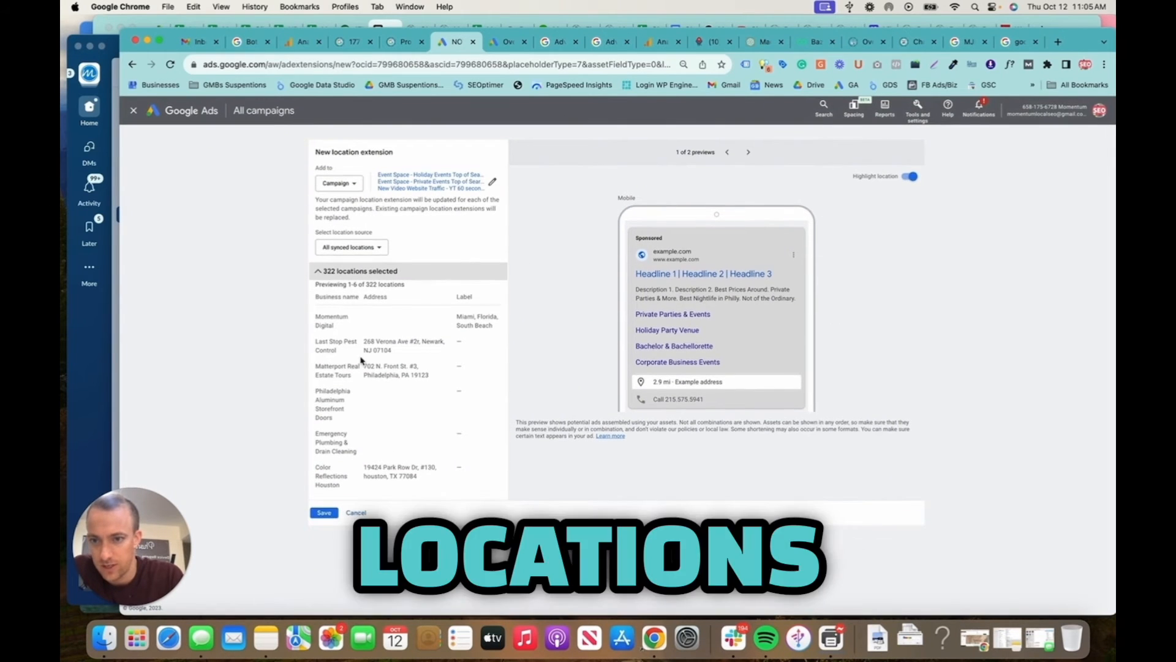
{"action": "left_click", "coordinate": [350, 247]}
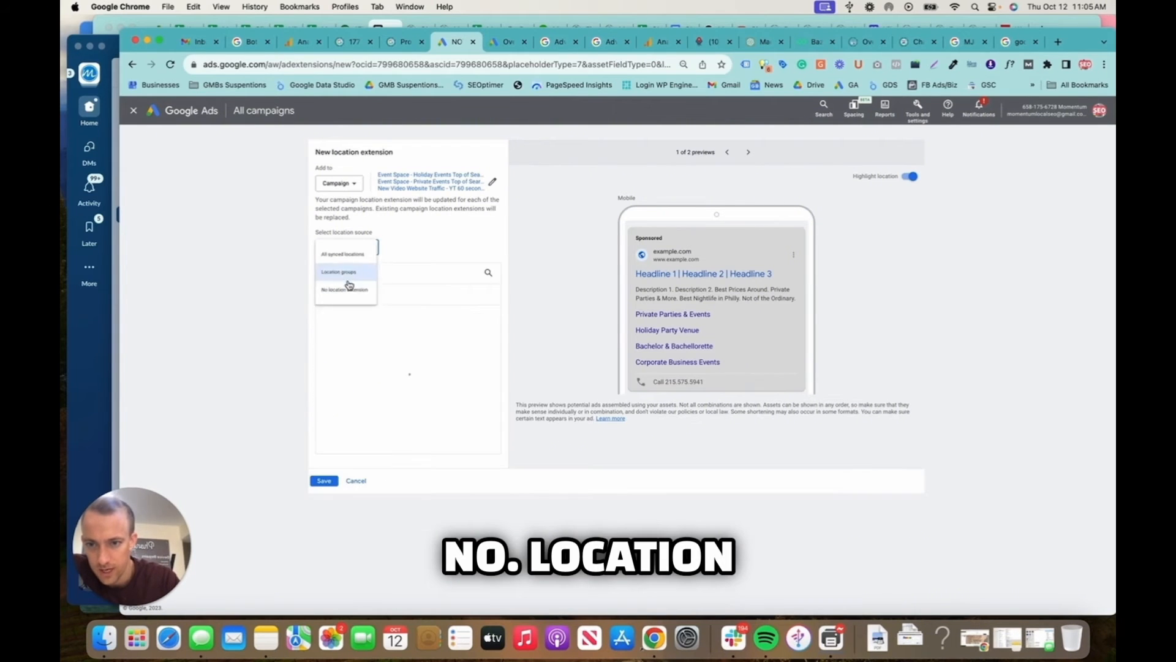
- Create the NOTO group with both NOTO locations and save the extension for all campaigns
{"action": "left_click", "coordinate": [338, 271]}
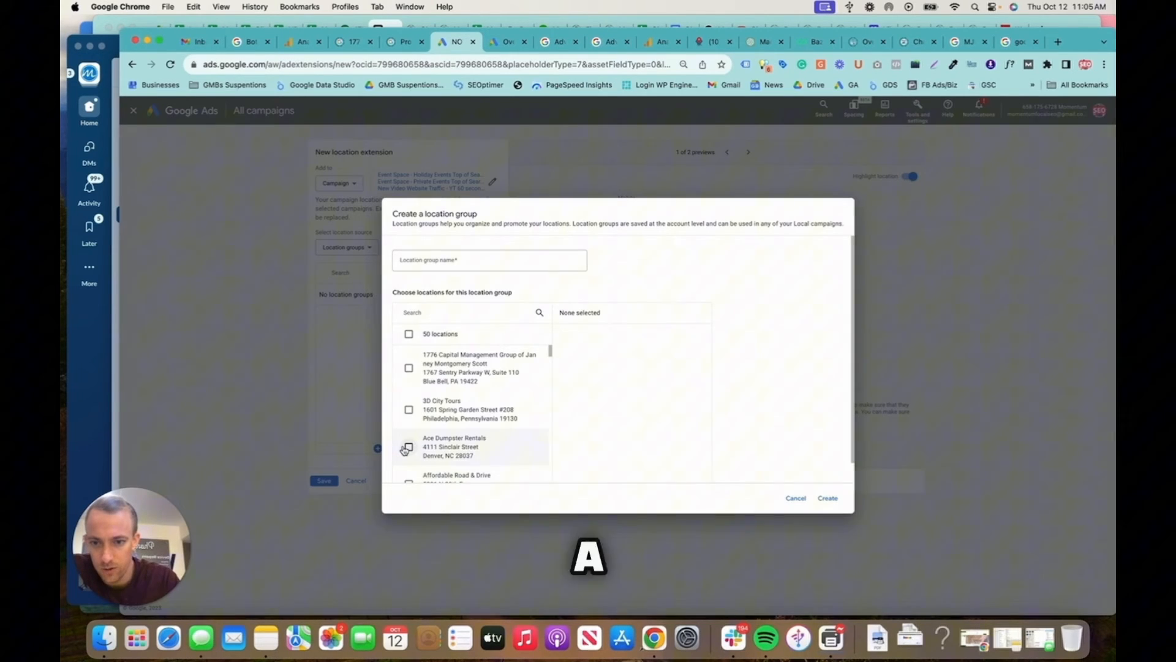
{"action": "type", "text": "NOTO"}
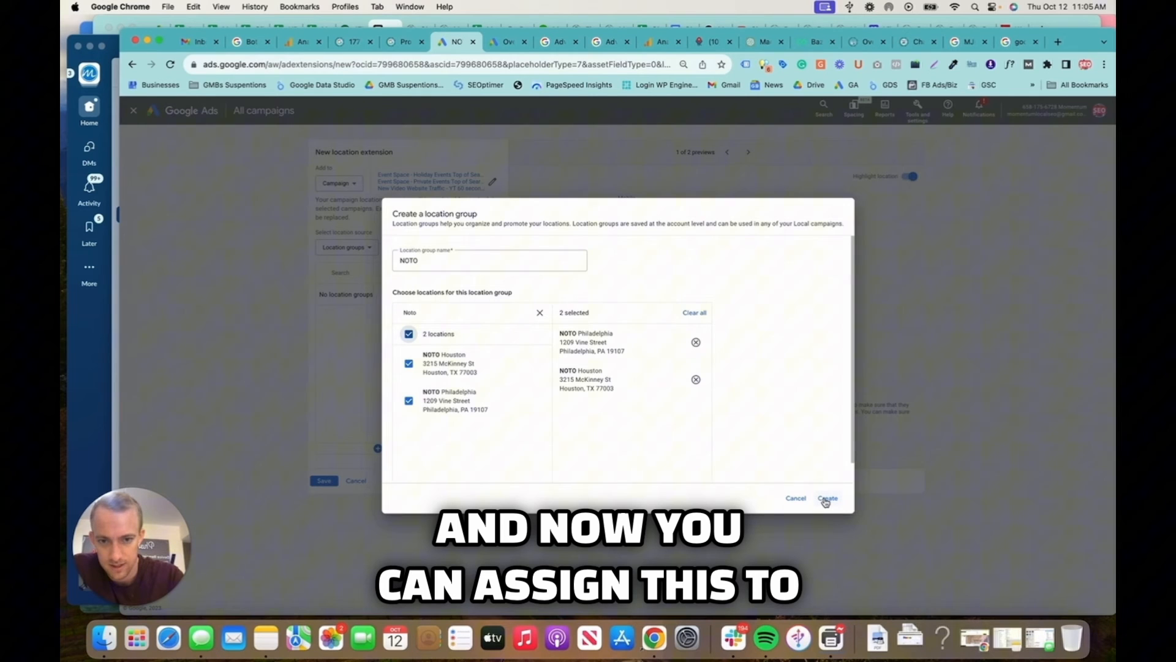
{"action": "left_click", "coordinate": [826, 497]}
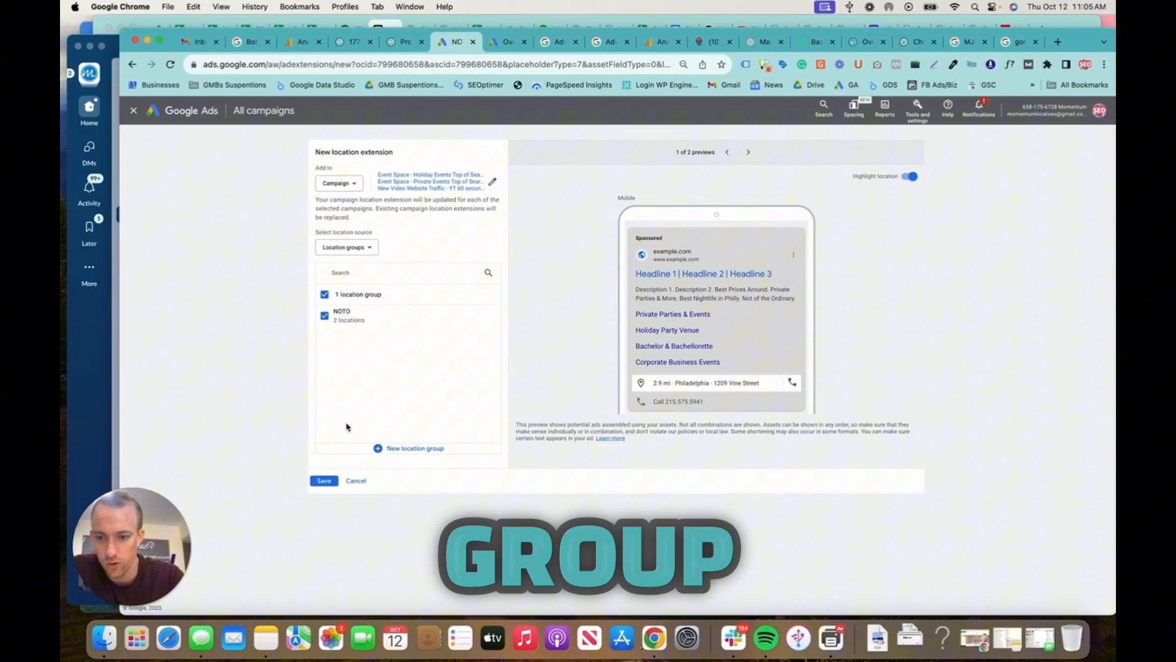
{"action": "left_click", "coordinate": [323, 481]}
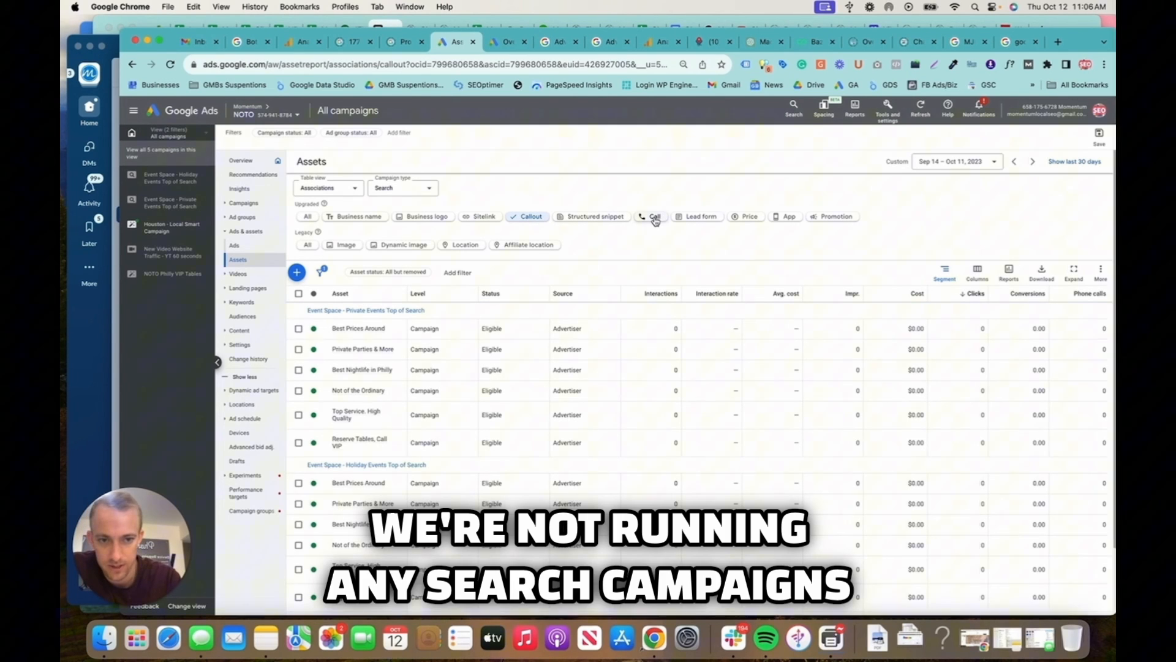
- Check the Call, Price and Image asset filters, finding no entries under any
{"action": "left_click", "coordinate": [652, 216]}
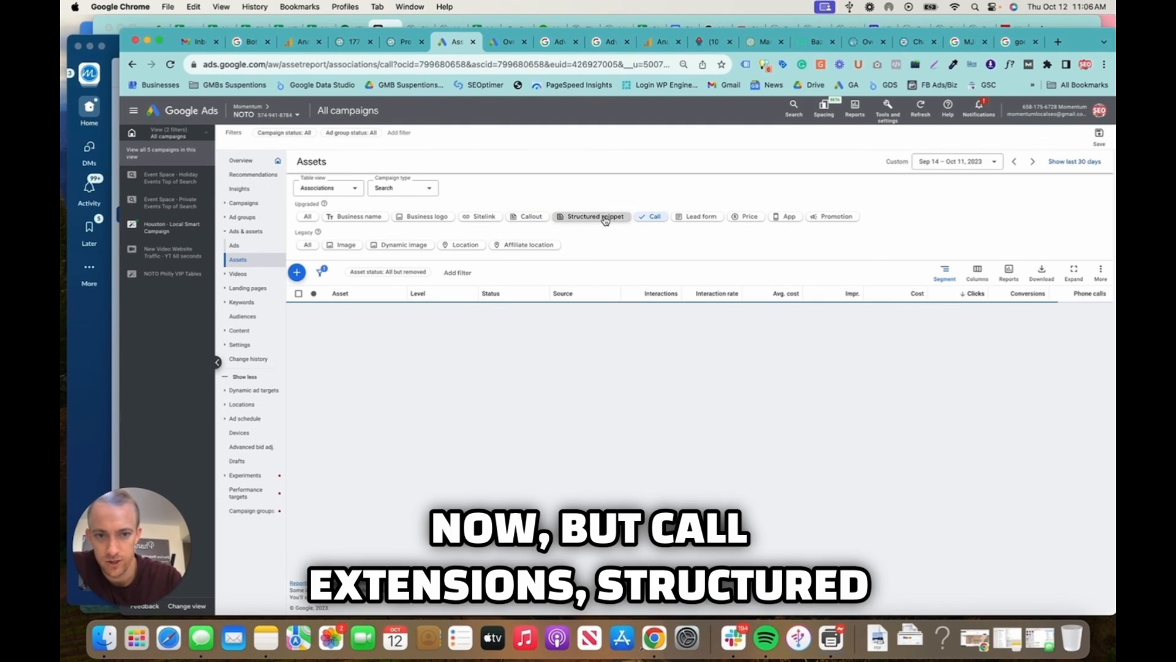
{"action": "left_click", "coordinate": [748, 216]}
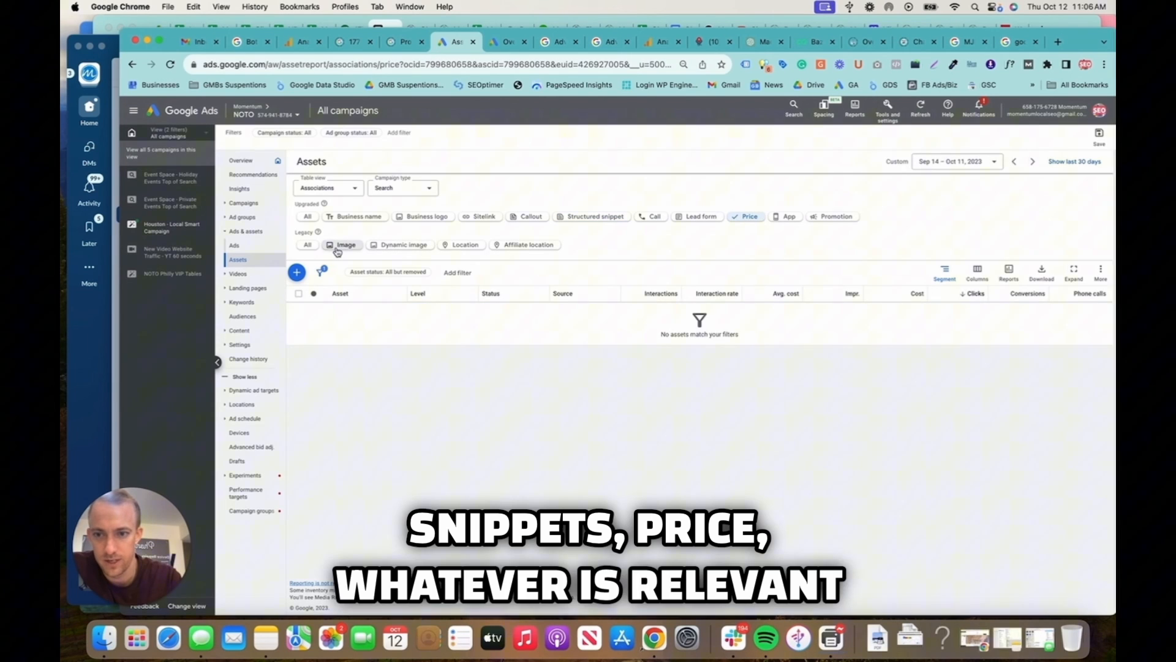
{"action": "left_click", "coordinate": [345, 243]}
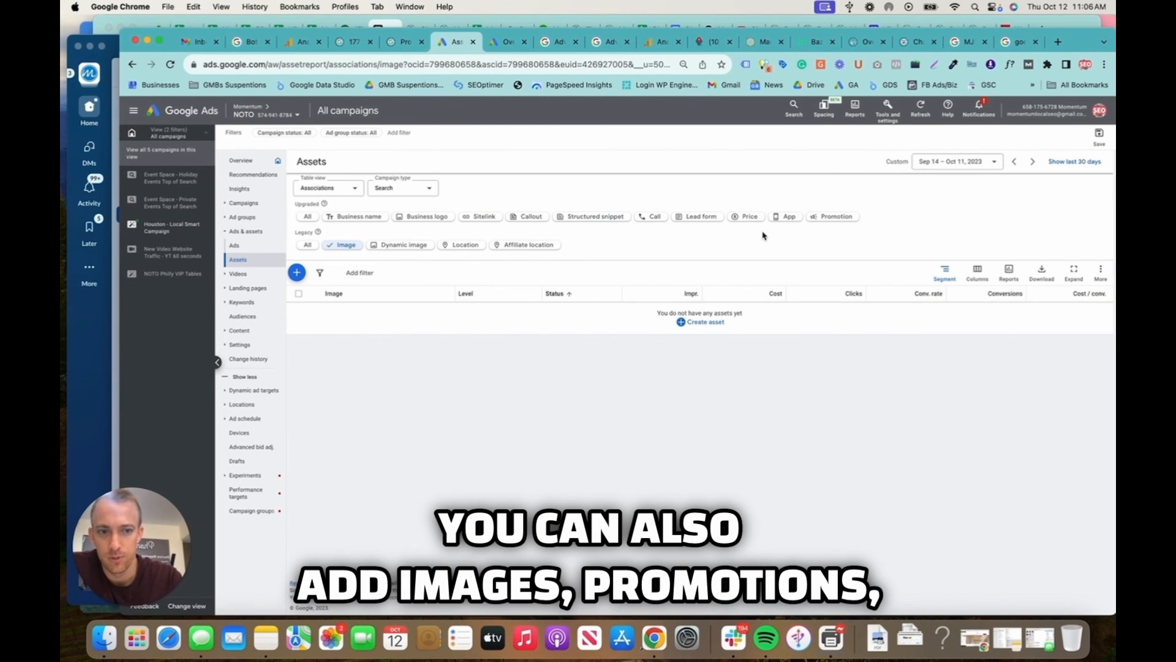